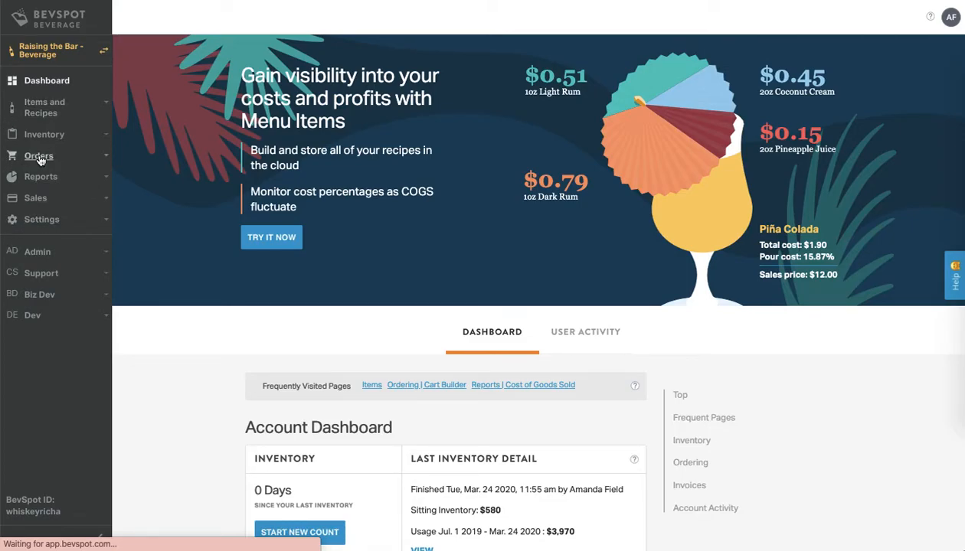
Expand the Orders section in the sidebar to reveal History, Cart Builder and Cart.
left_click(38, 156)
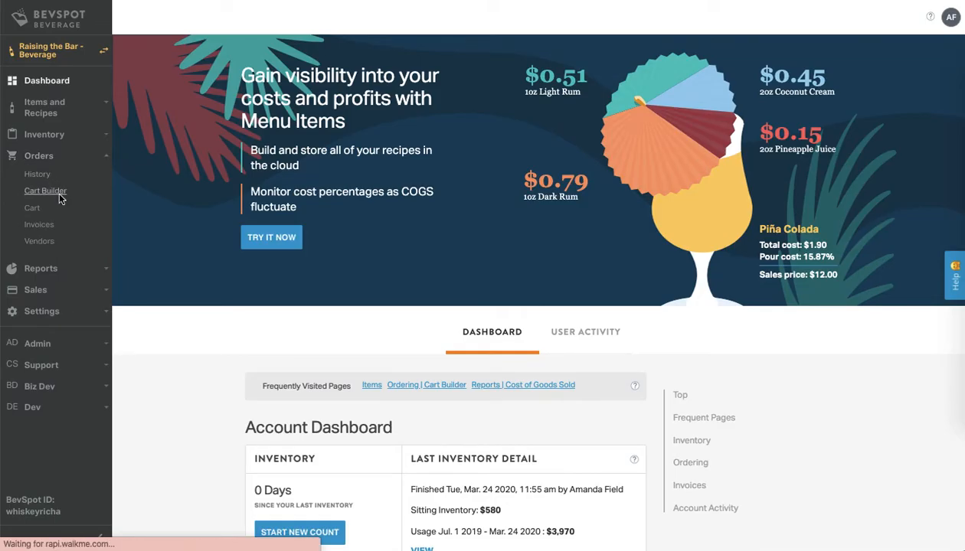
Go to the Cart Builder and show the Inventory Compared To choices.
left_click(46, 191)
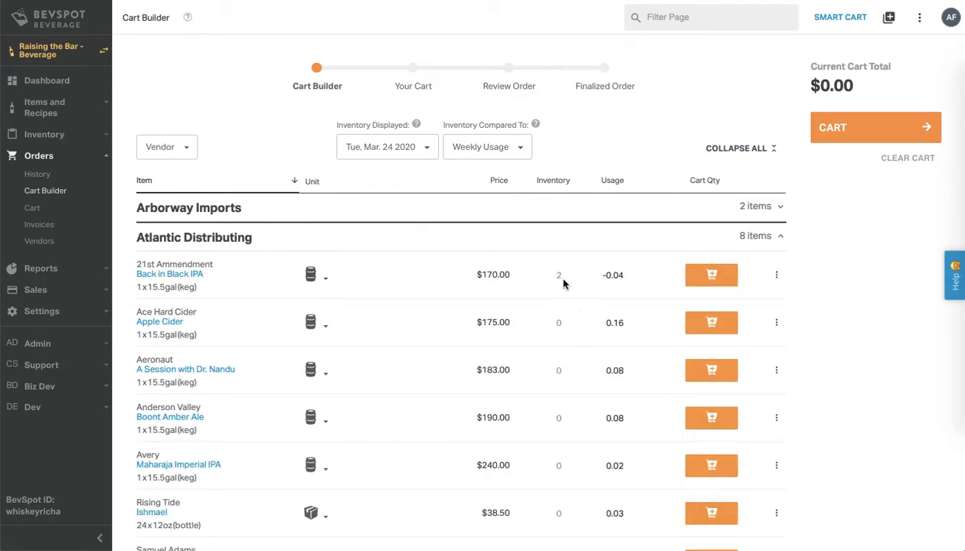
mouse_move(559, 275)
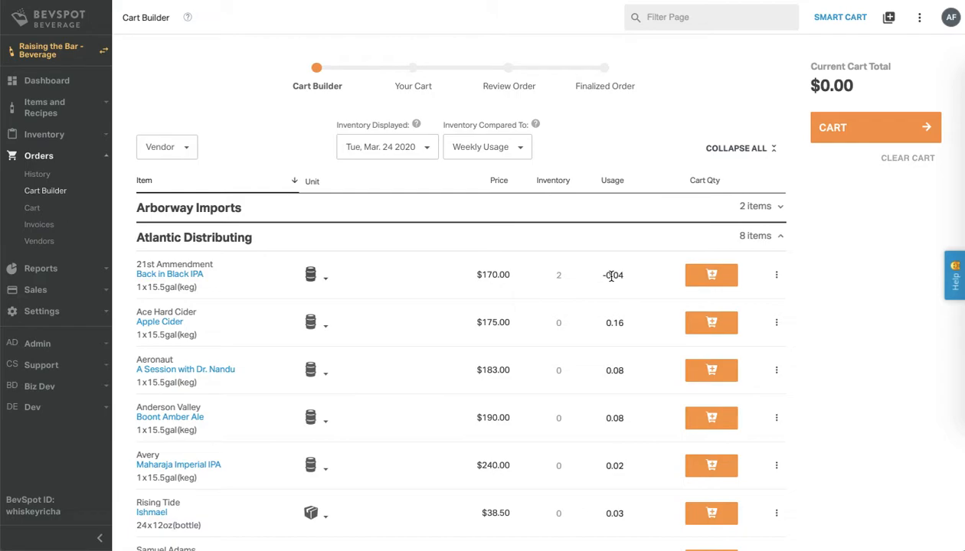
mouse_move(568, 245)
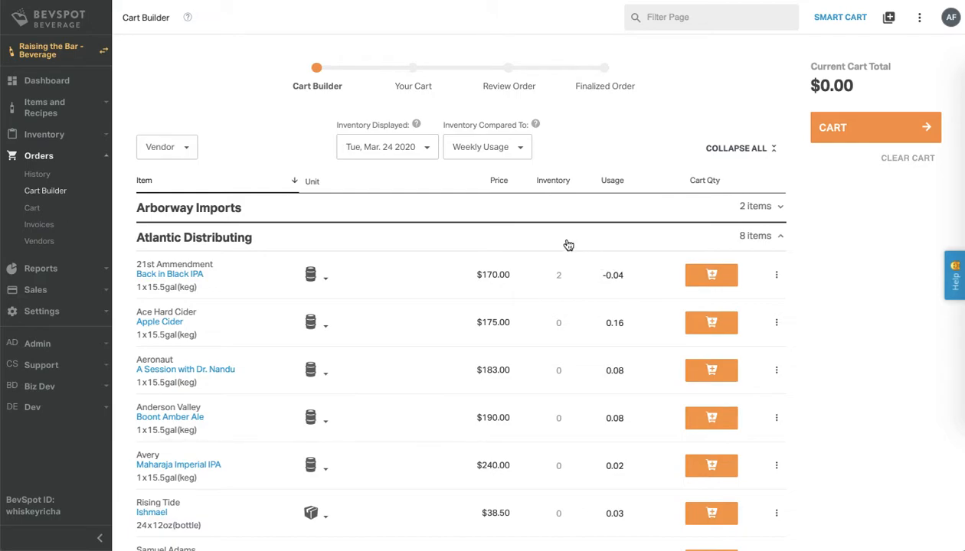
left_click(487, 146)
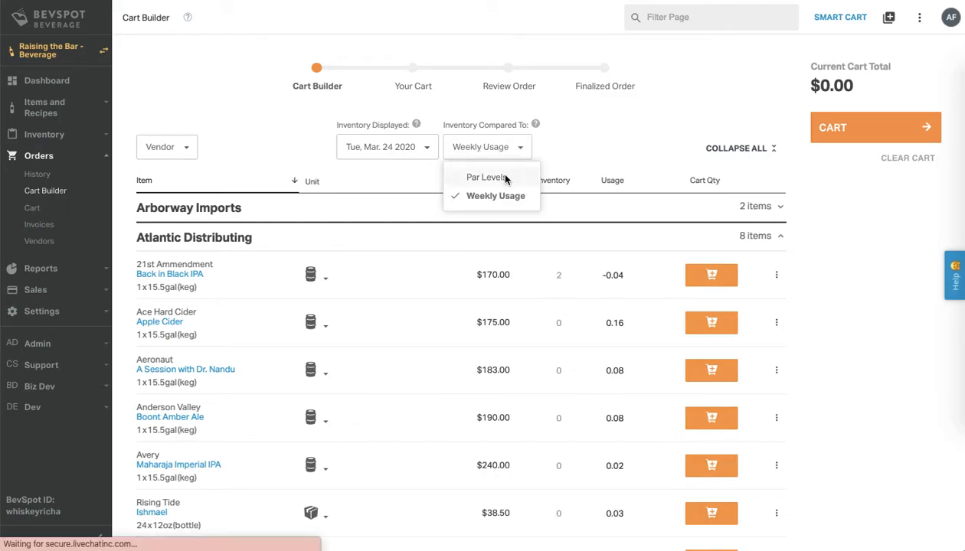
Compare each item's inventory against Par Levels instead of Weekly Usage.
left_click(487, 177)
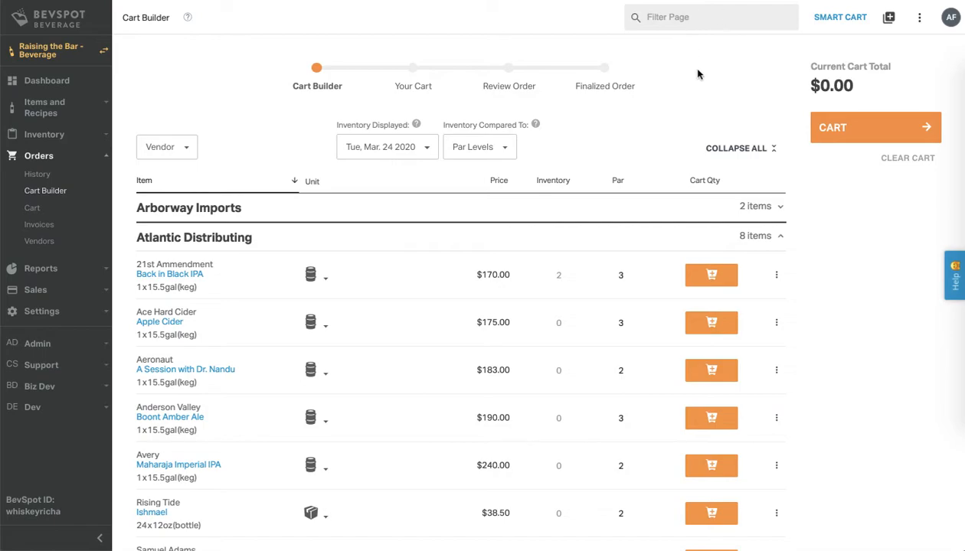
mouse_move(711, 370)
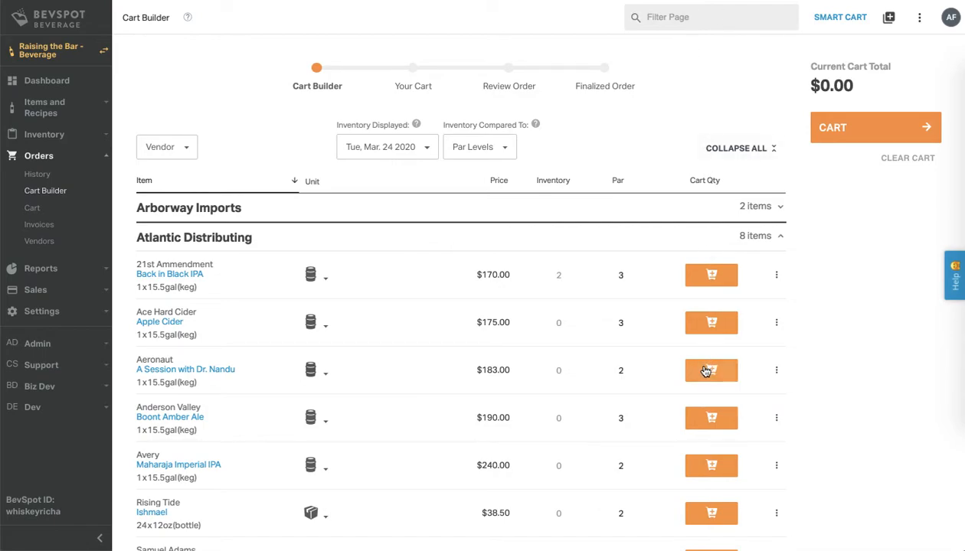
mouse_move(741, 342)
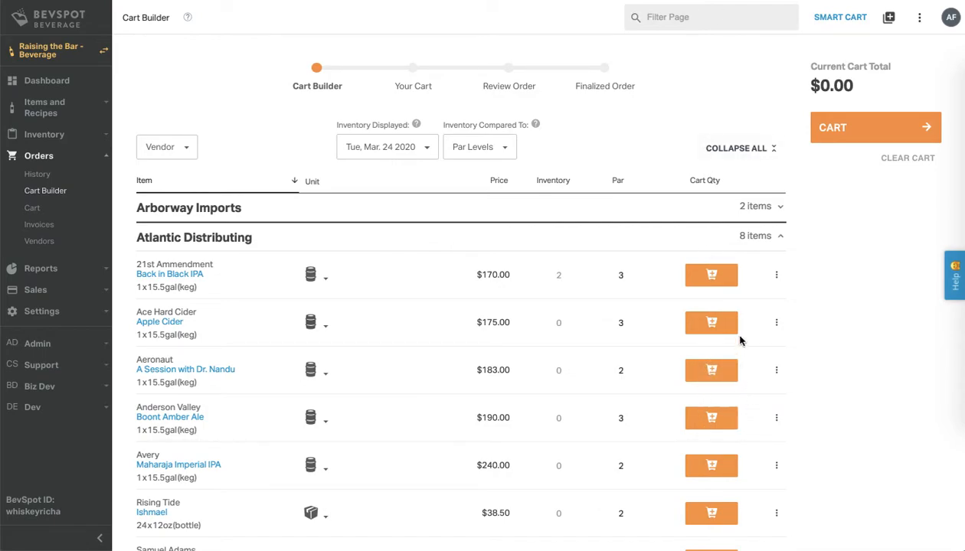
Add one Back in Black IPA and one Gavi case ($179.33 total) and go to the Cart.
left_click(711, 274)
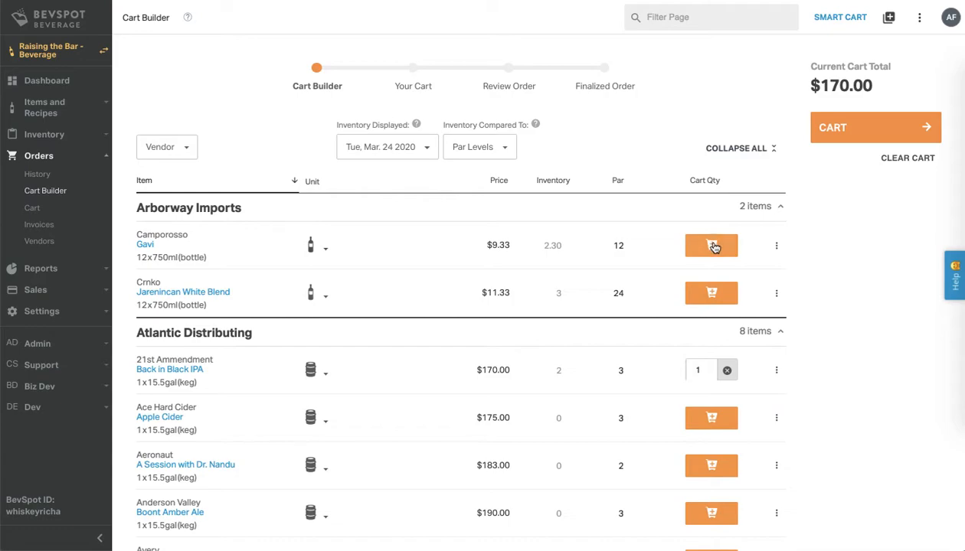
left_click(710, 245)
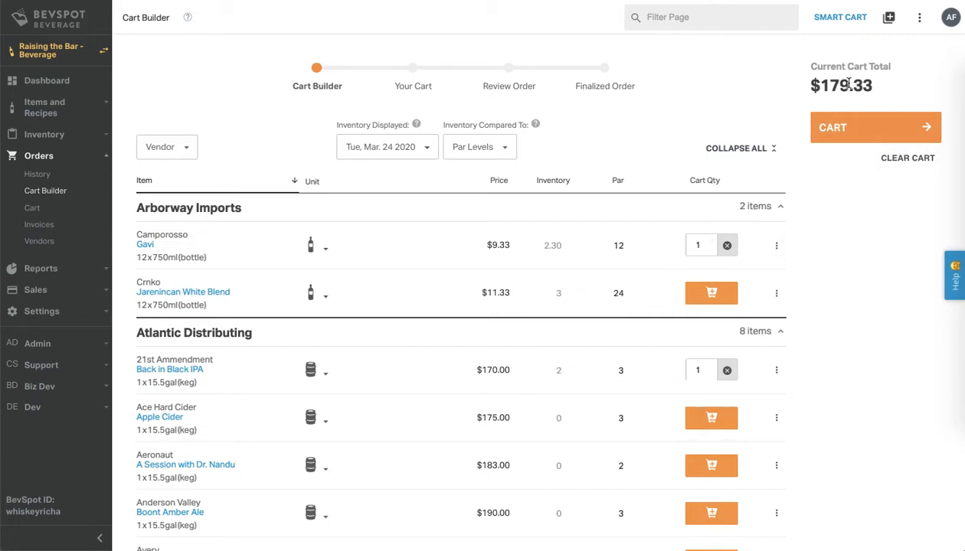
left_click(875, 127)
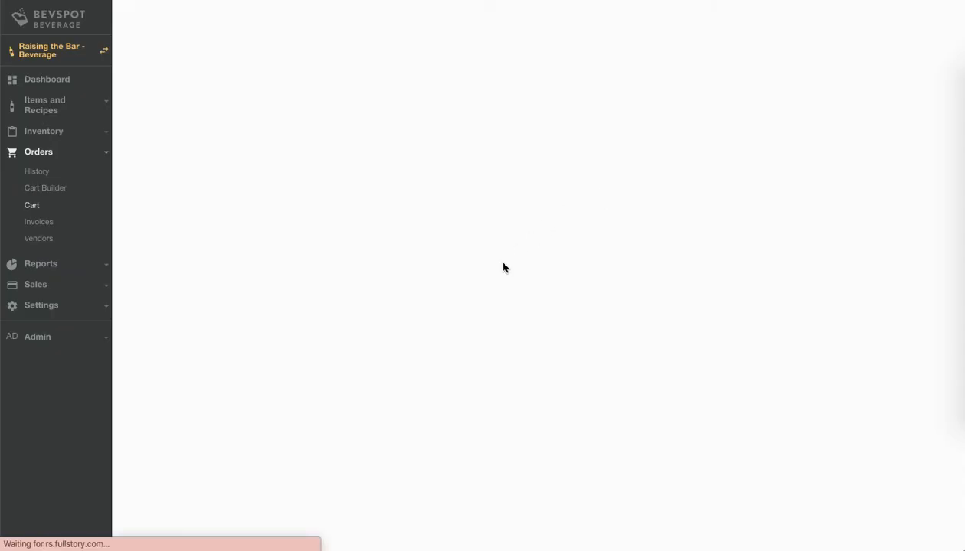
Check the cart's Arborway Imports and Atlantic Distributing sections and proceed to Review Order.
left_click(32, 205)
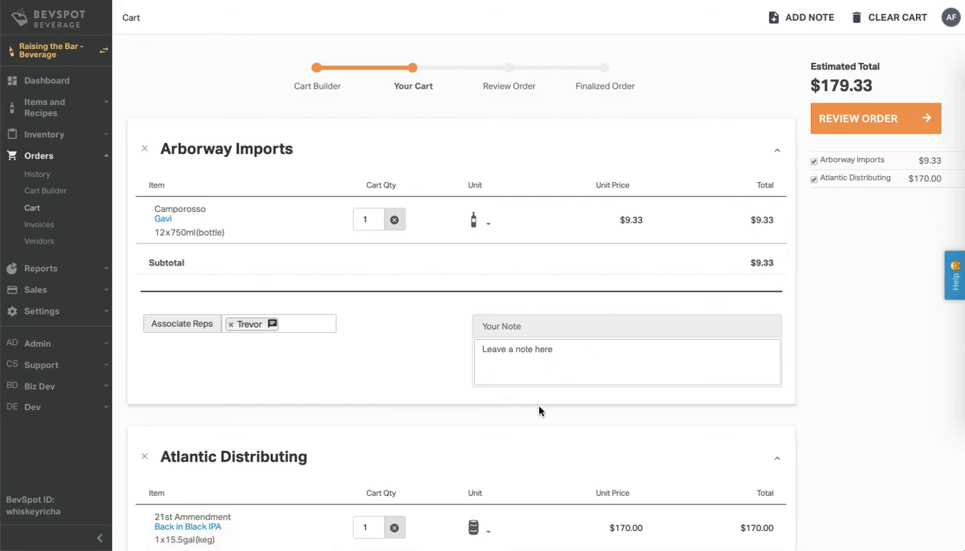
mouse_move(433, 358)
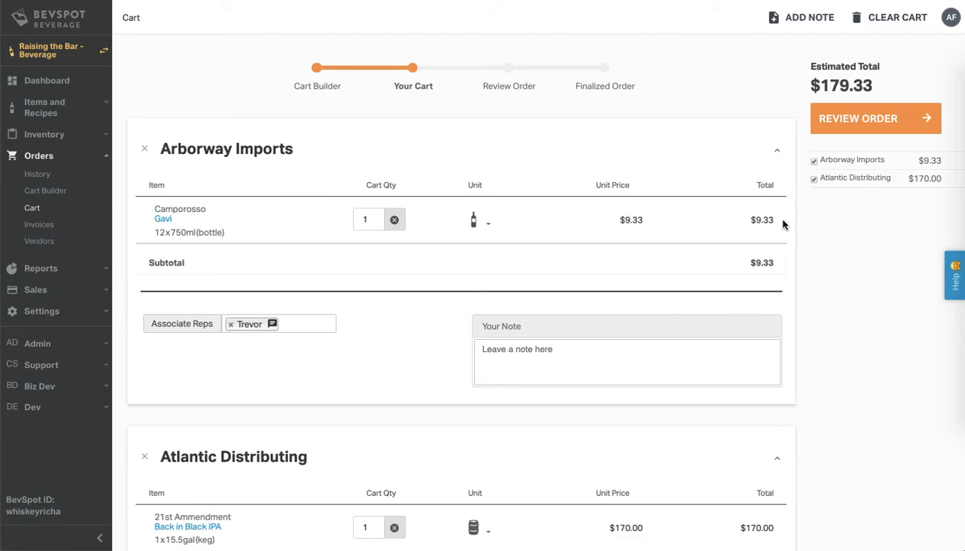
left_click(875, 118)
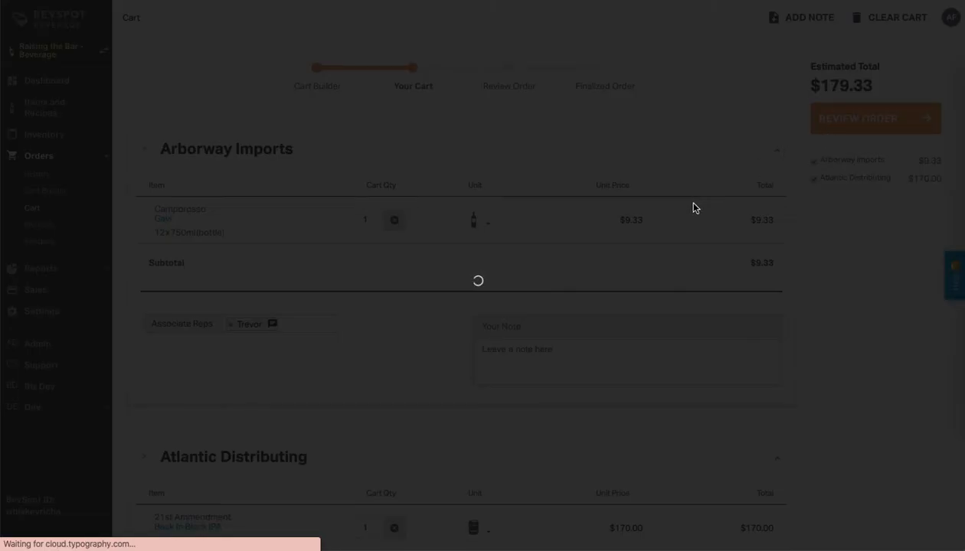
Load the Order Review showing both vendors, $179.33 estimated total and $30.00 deposit.
left_click(875, 119)
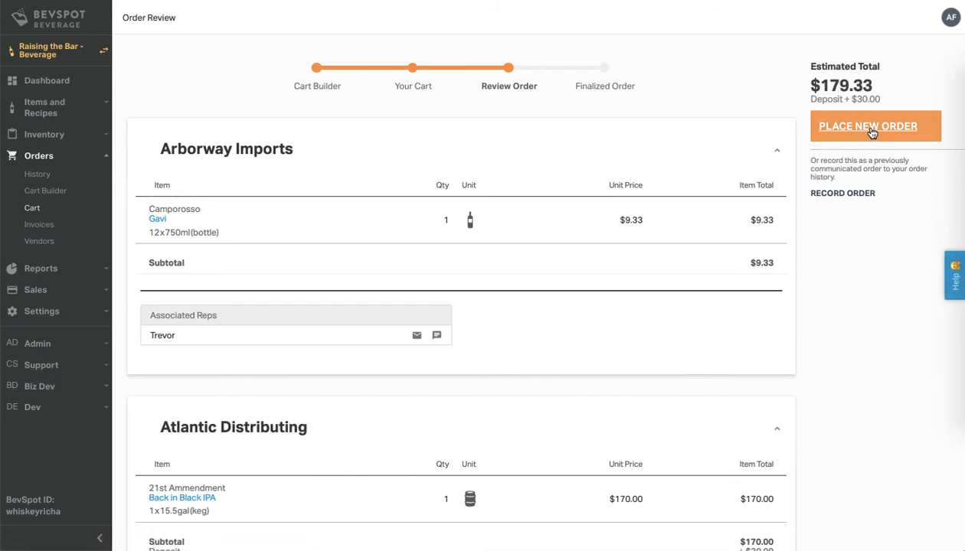
mouse_move(712, 285)
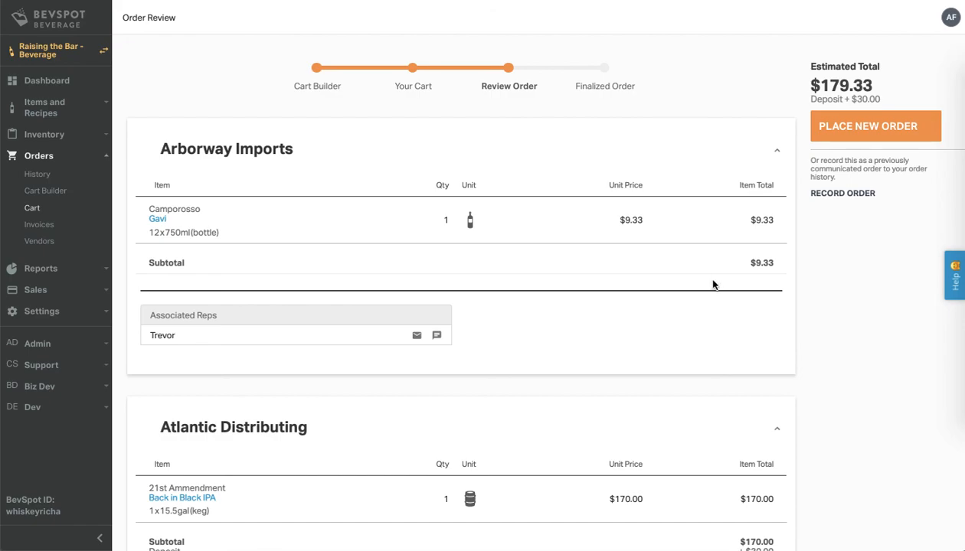
mouse_move(843, 193)
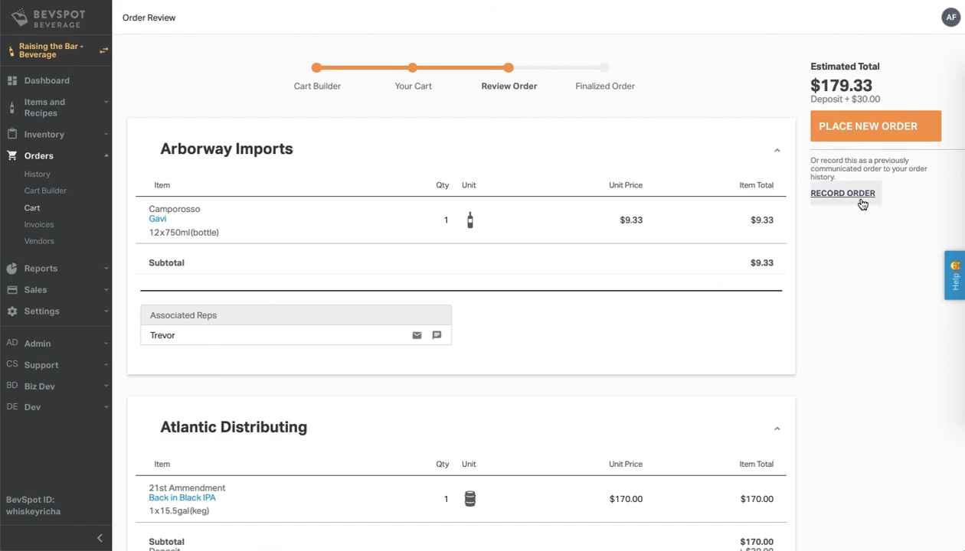